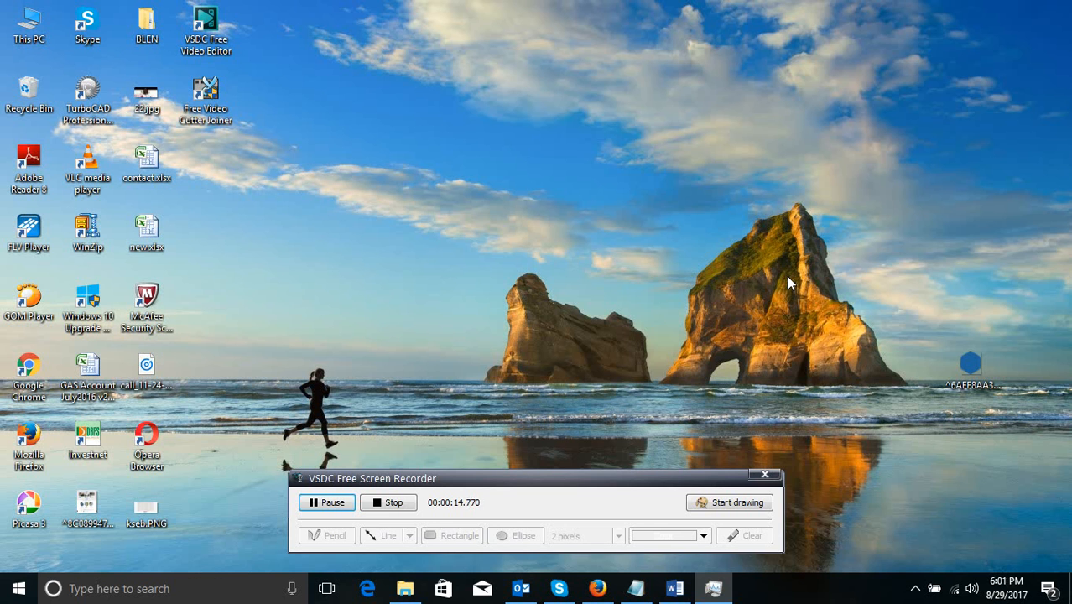
mouse_move(611, 403)
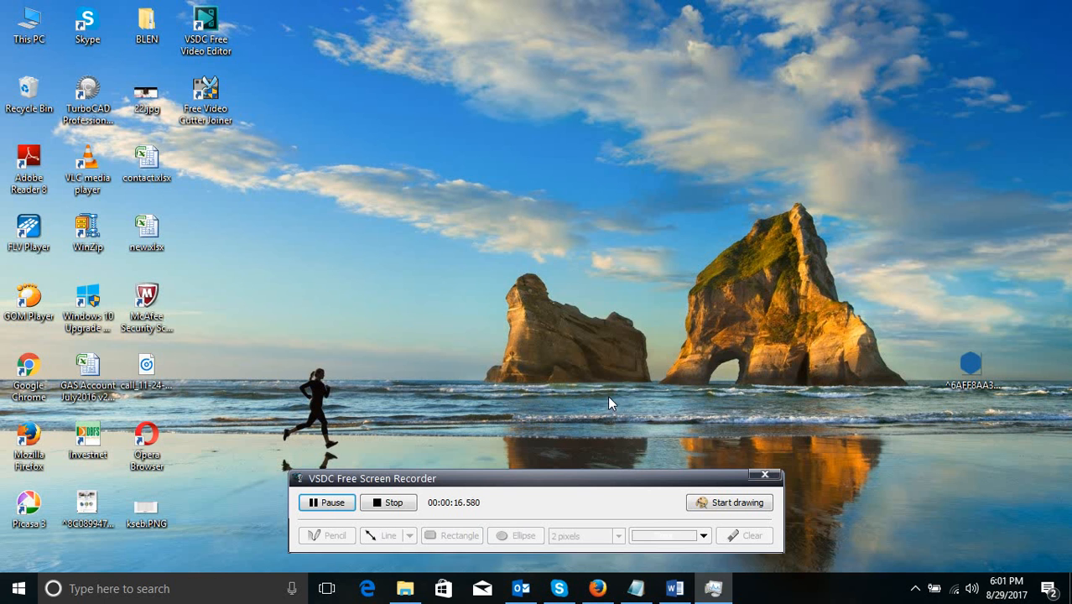
mouse_move(493, 374)
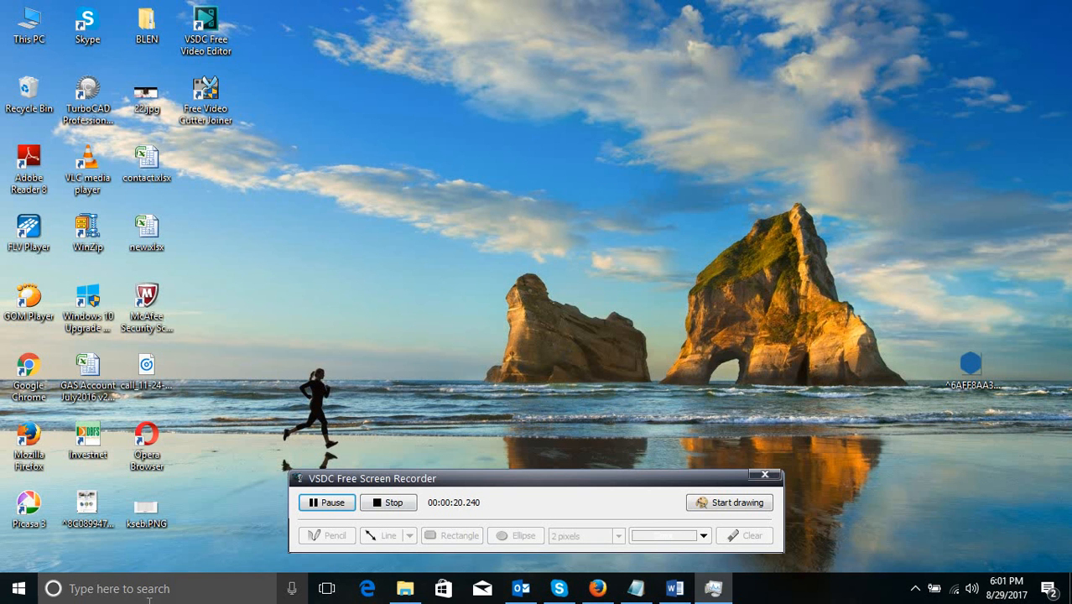
Launch Task Manager from the taskbar and show its File menu with Run new task
type("sads")
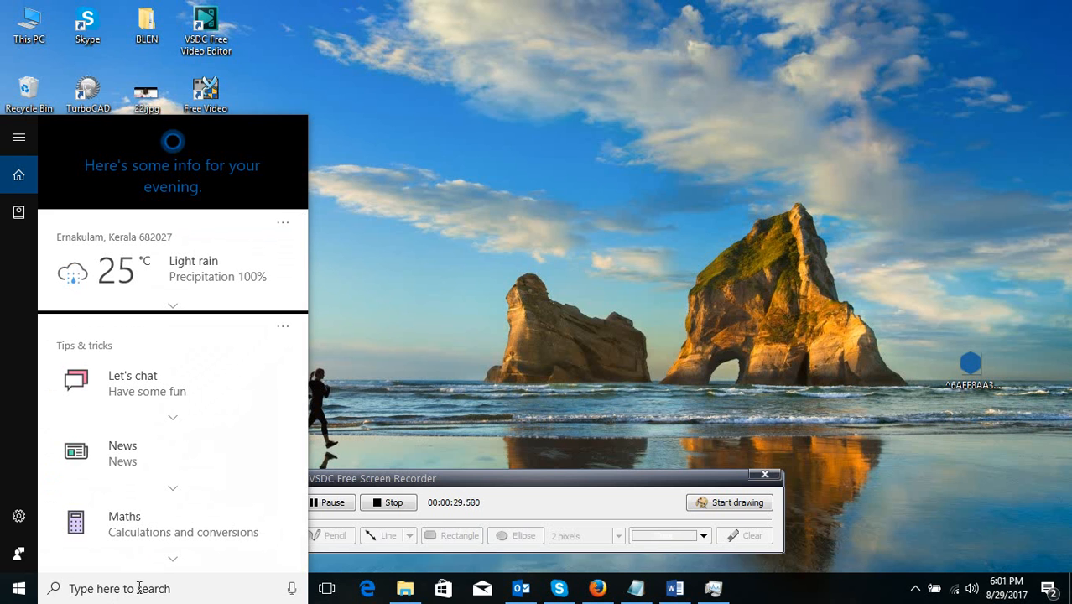
mouse_move(460, 411)
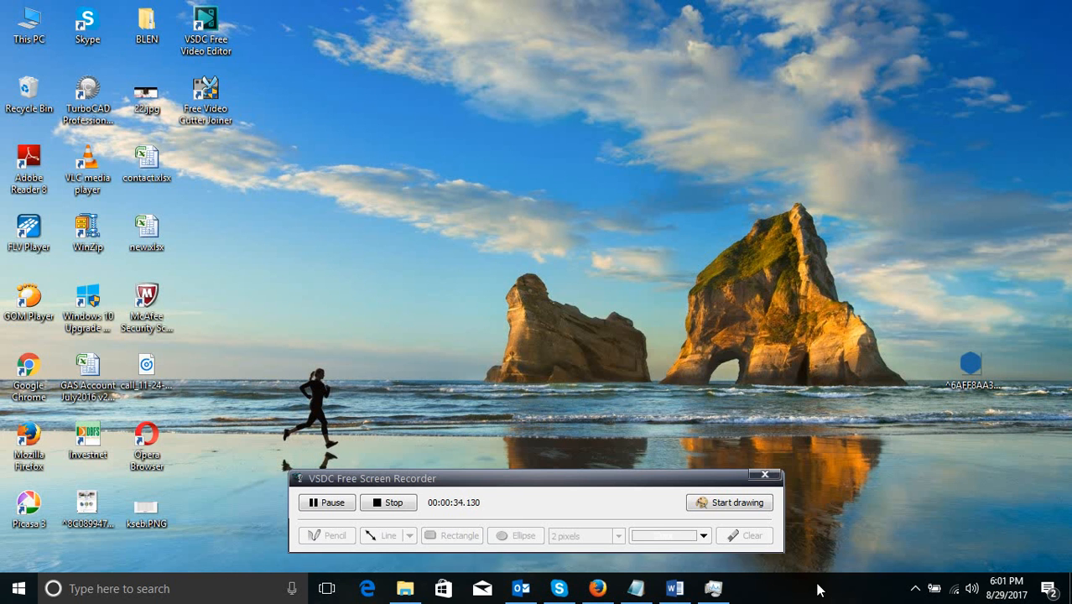
right_click(820, 587)
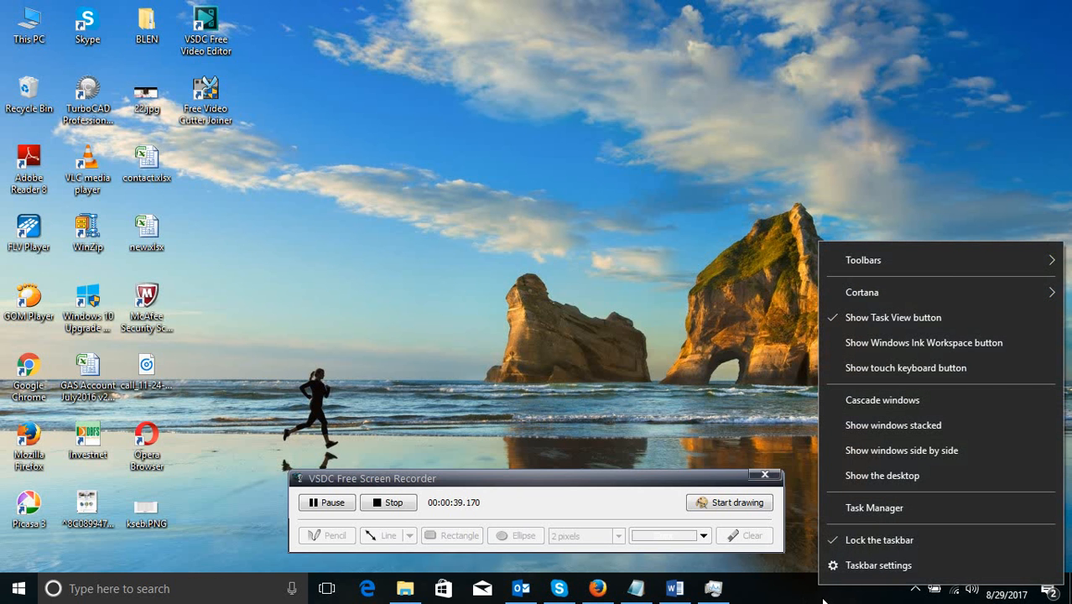
left_click(874, 506)
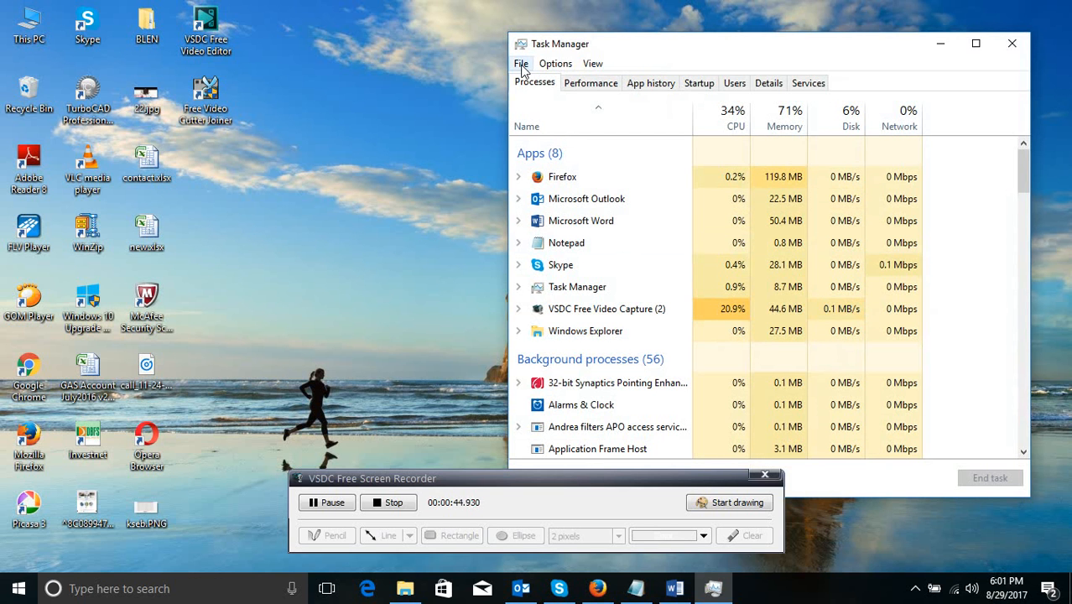
left_click(520, 64)
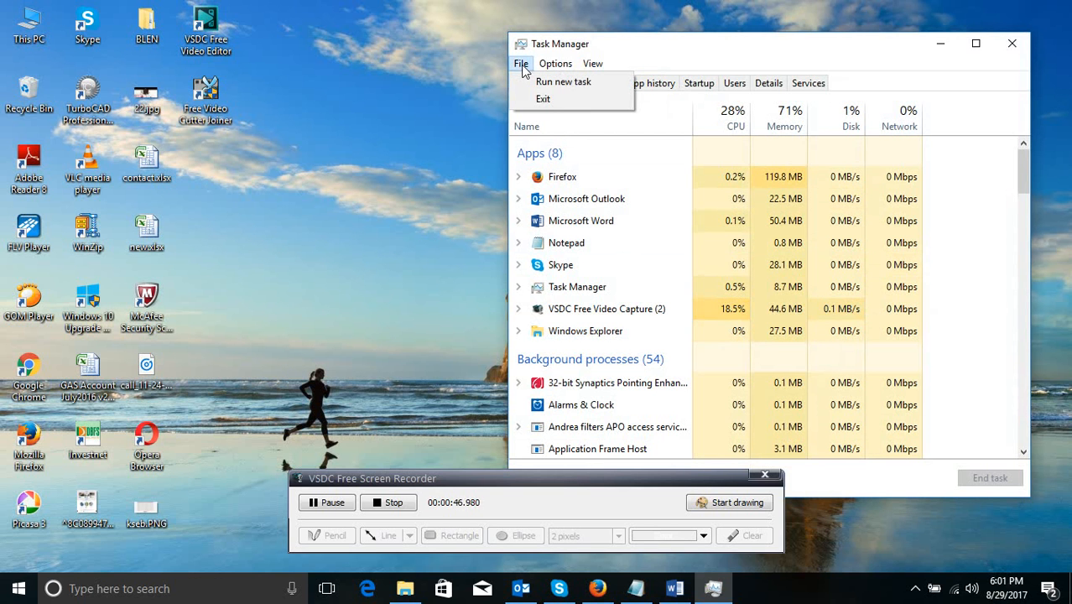
mouse_move(563, 80)
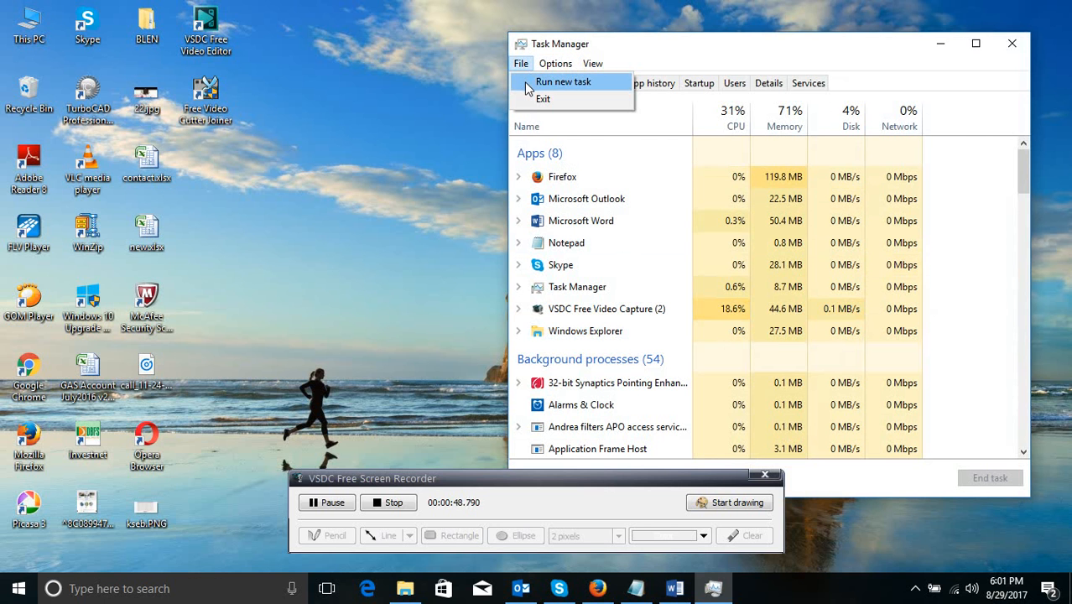
Run 'powershell' as a new task with administrative privileges ticked
left_click(564, 80)
type("powershell")
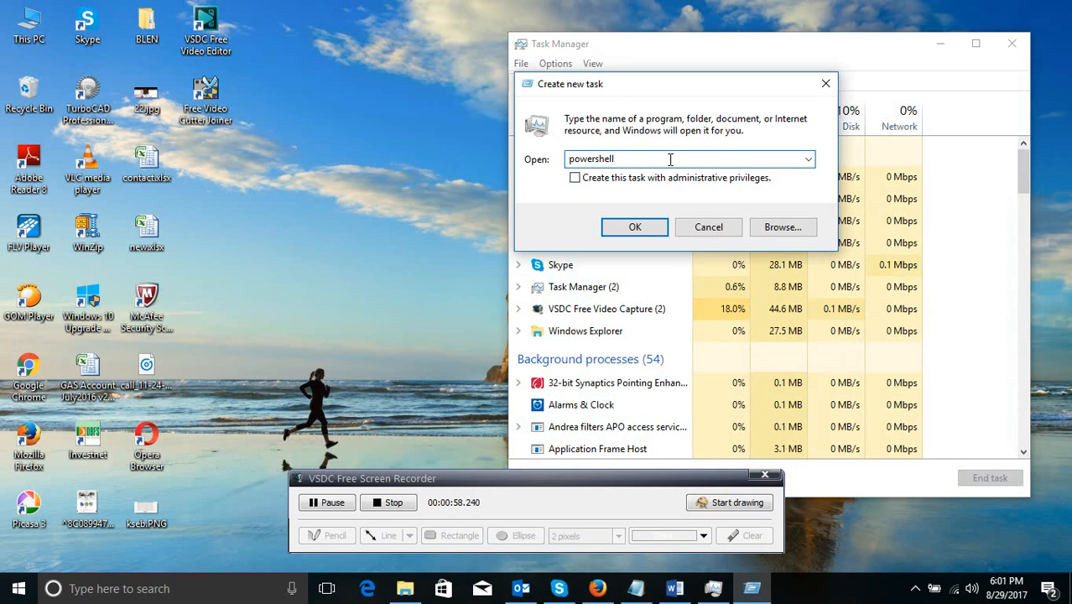
mouse_move(533, 201)
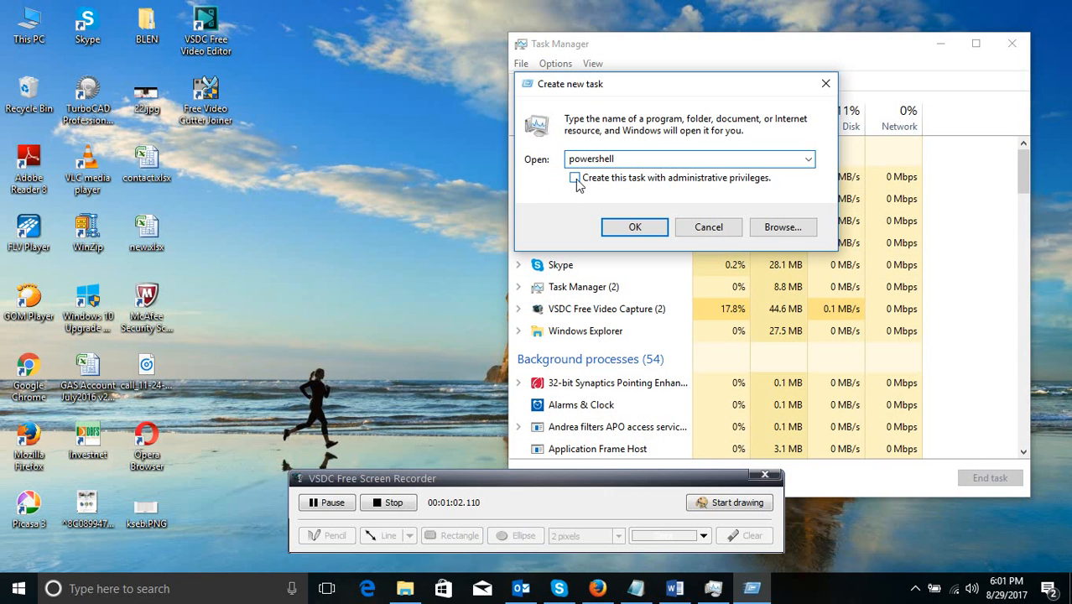
left_click(574, 178)
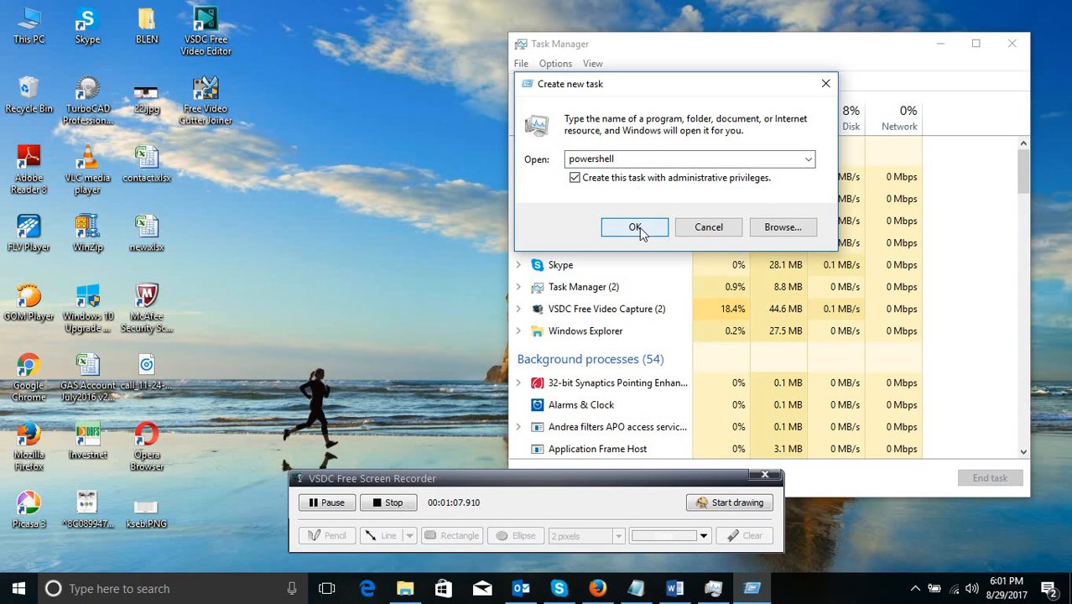
left_click(634, 227)
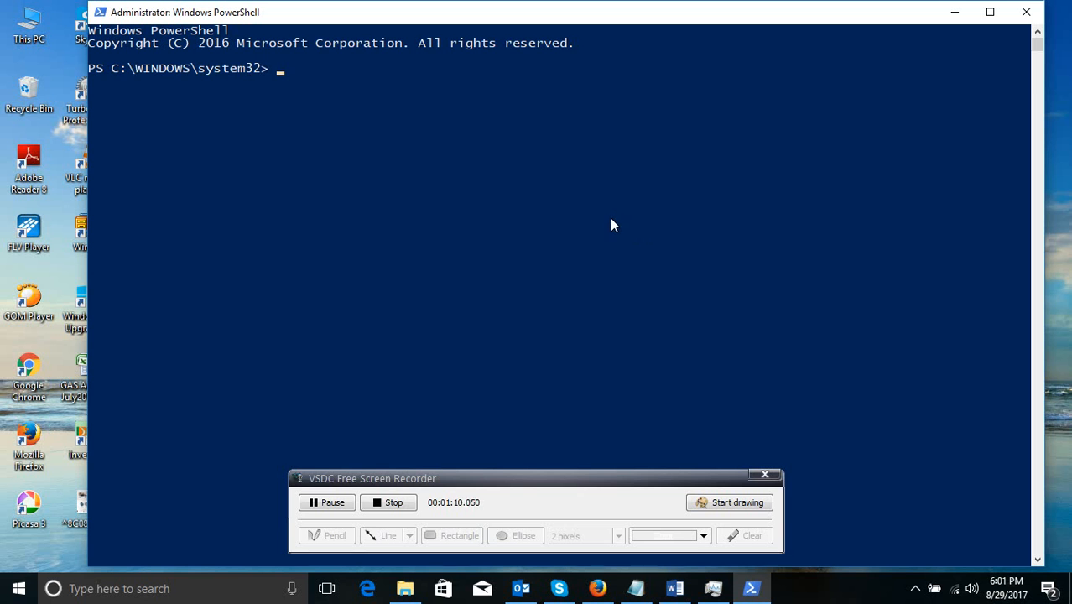
mouse_move(267, 141)
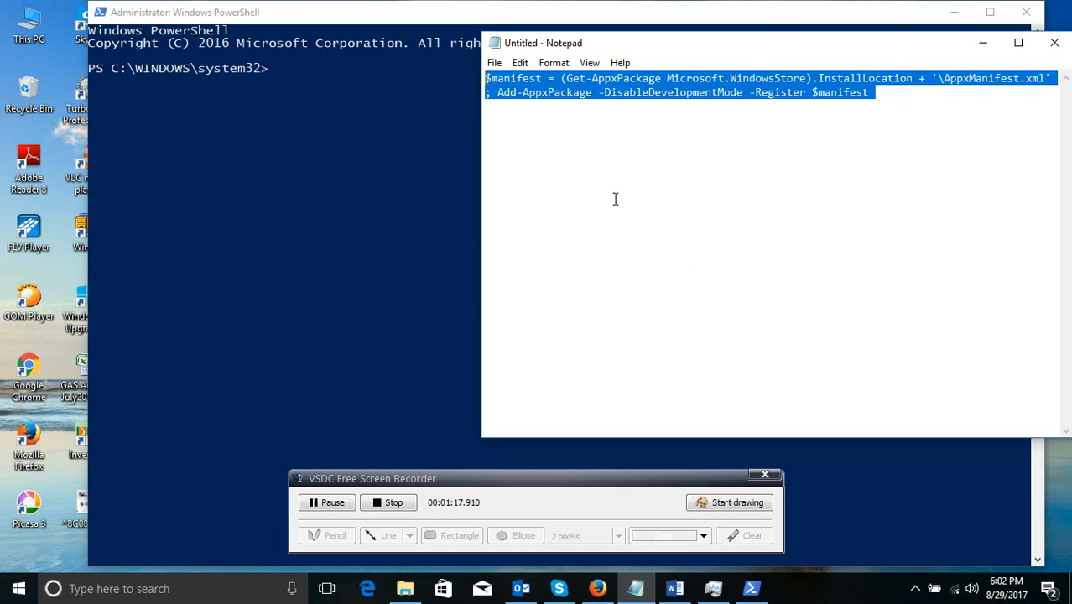
mouse_move(600, 203)
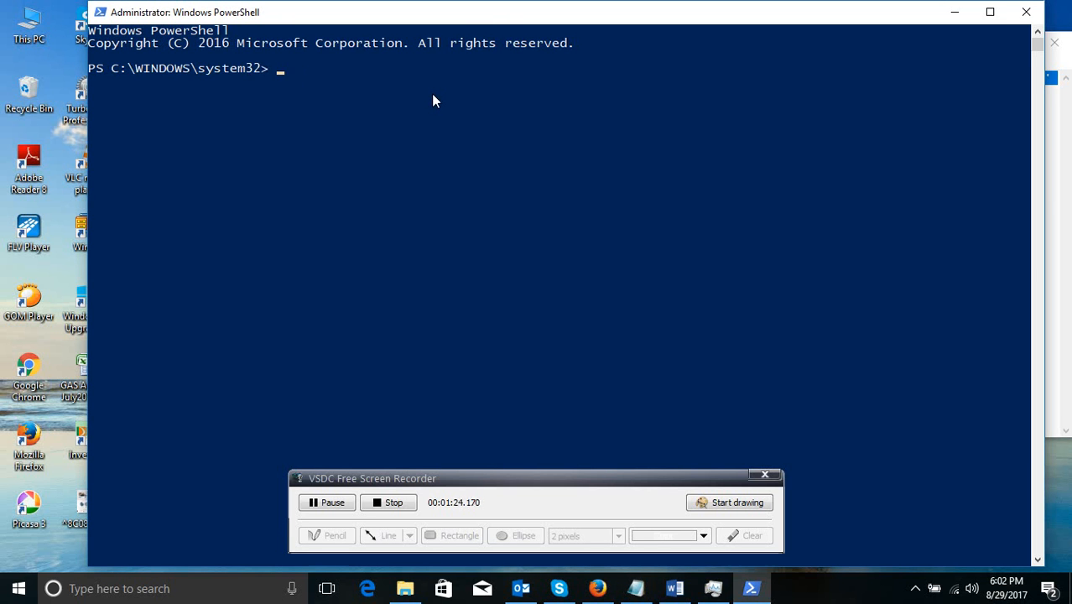
Run the $manifest Get-AppxPackage Microsoft.WindowsStore re-registration command from AppxManifest.xml
type("$manifest = (Get-AppxPackage Microsoft.WindowsStore).InstallLocation + '\\AppxManifest.xml' ; Add-AppxPackage -DisableDevelopmentMode -Register $manifest")
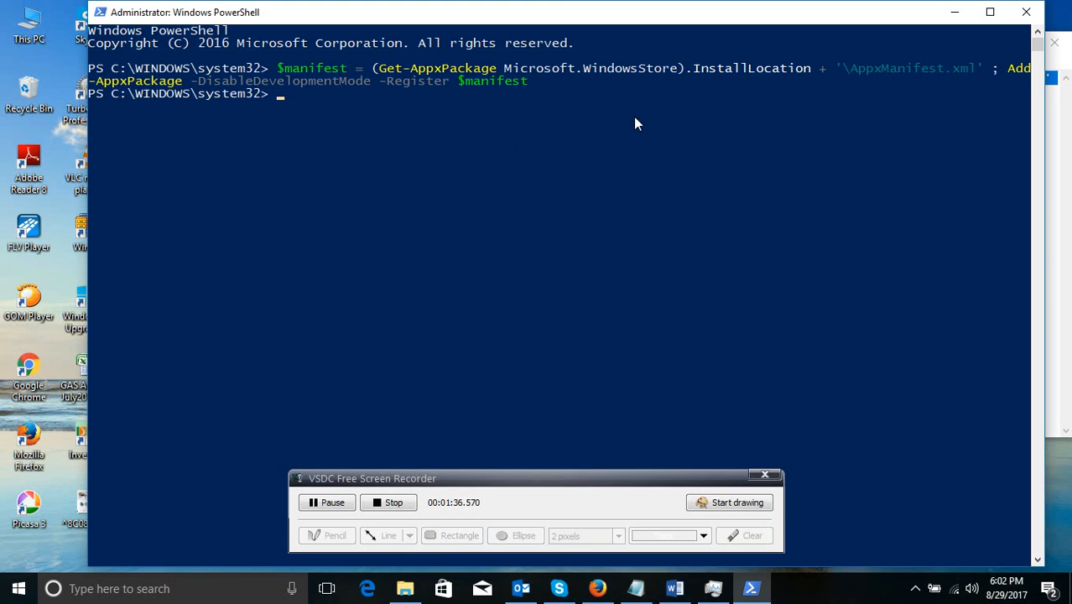
mouse_move(201, 109)
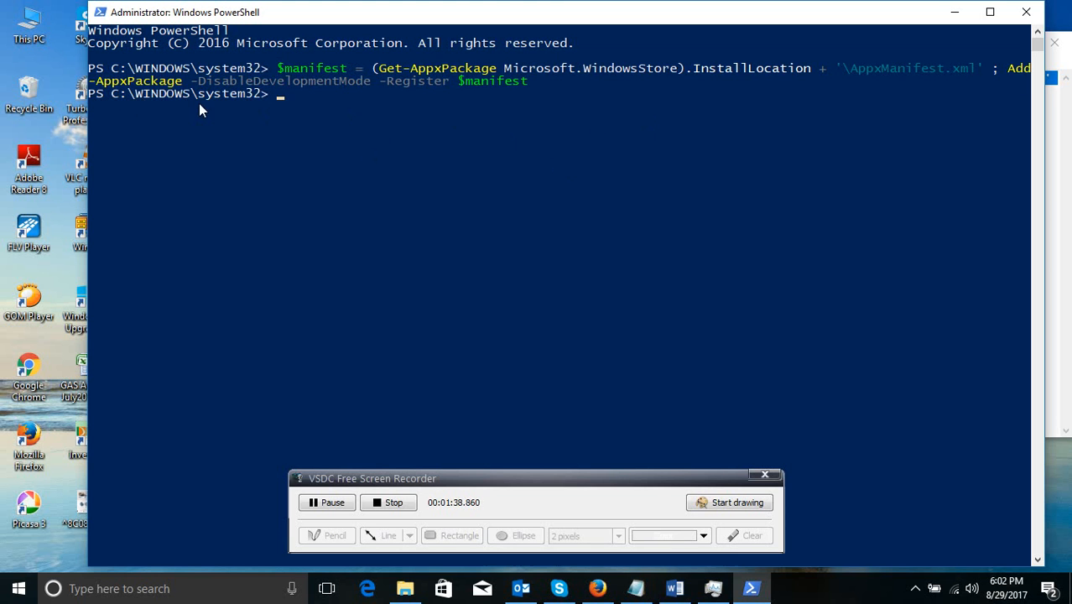
mouse_move(307, 165)
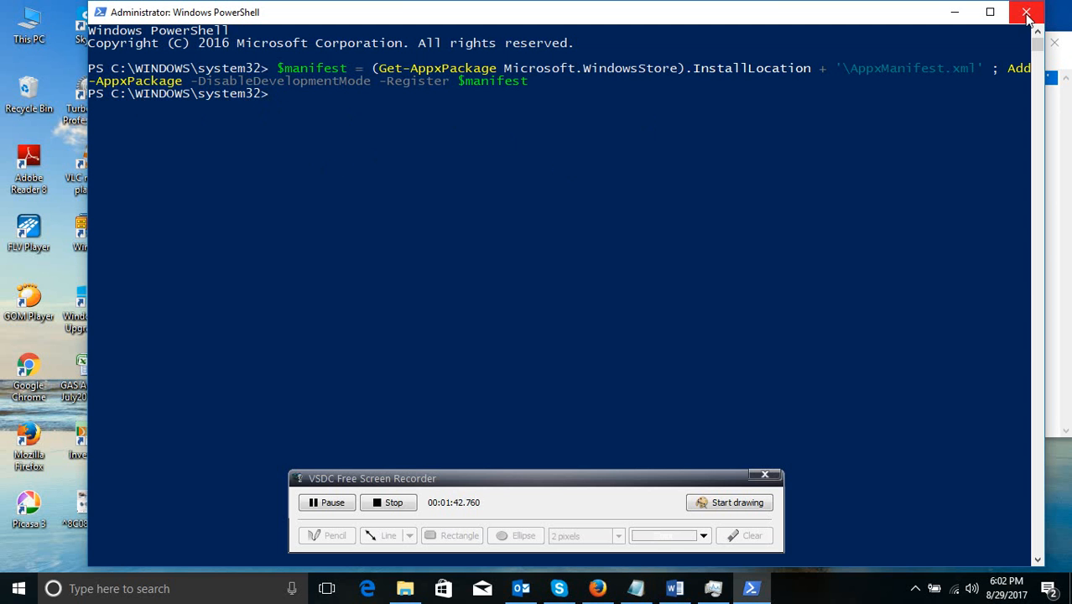
Close PowerShell and test taskbar search with 's', listing matches like Snipping Tool
left_click(1027, 13)
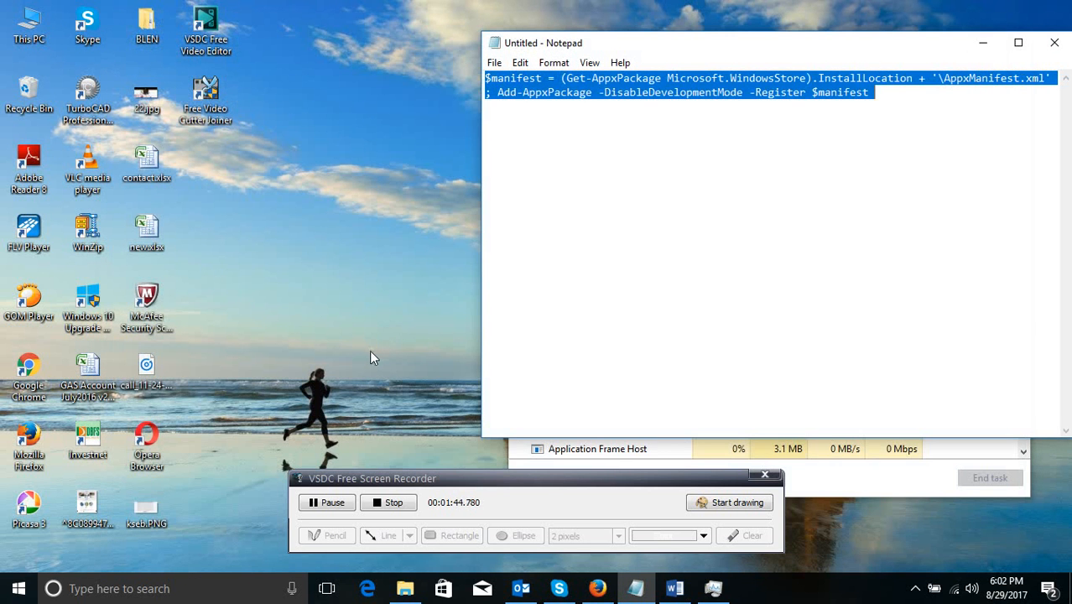
mouse_move(326, 393)
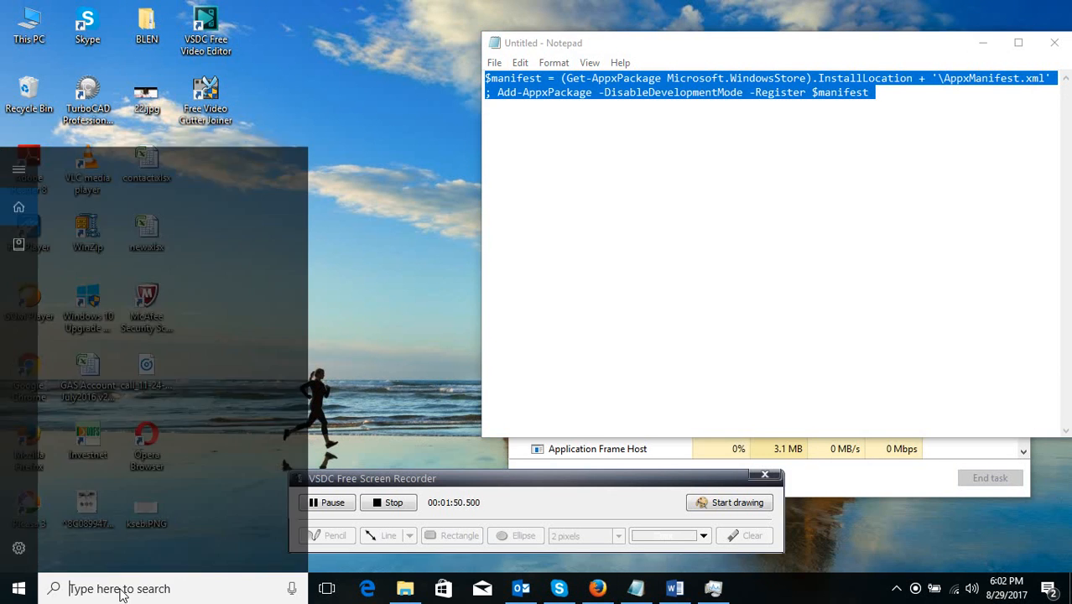
type("s")
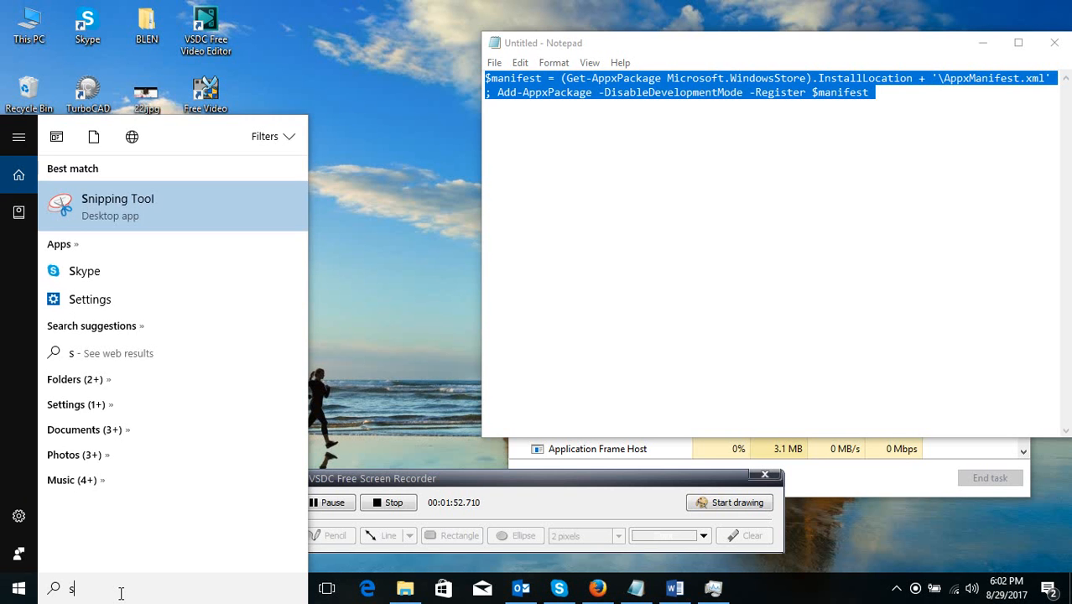